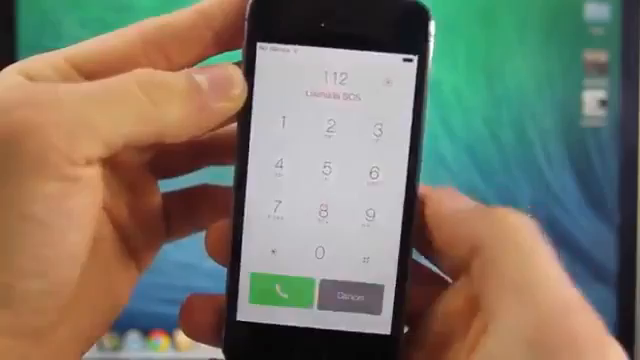
pyautogui.click(280, 291)
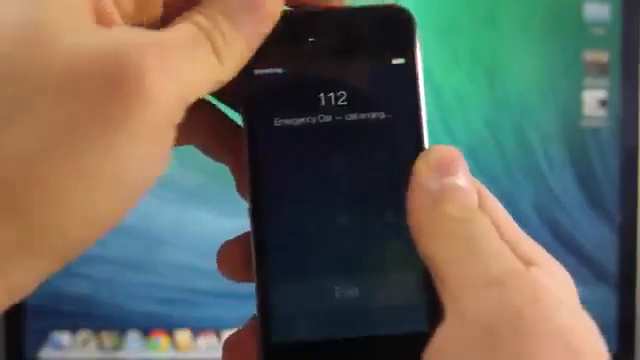